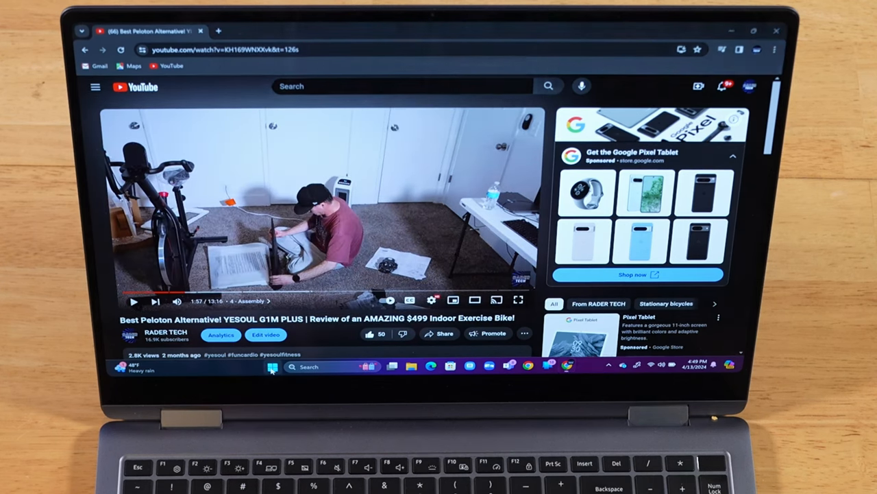
- Launch Dolby Access from Start search and turn on Dolby Atmos effects in its settings
text(do)
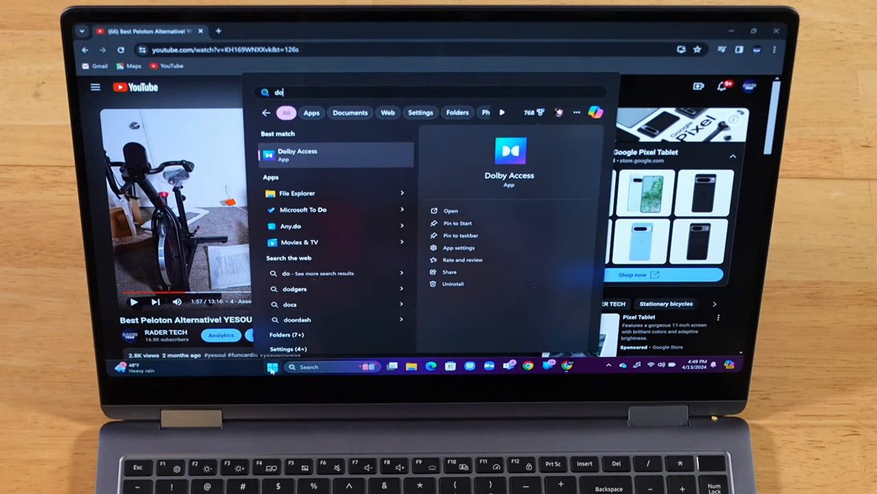
click(299, 154)
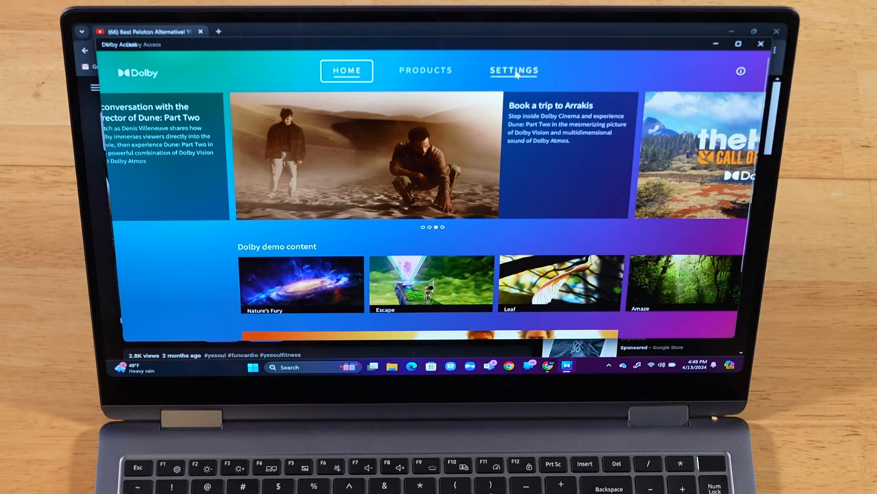
click(513, 72)
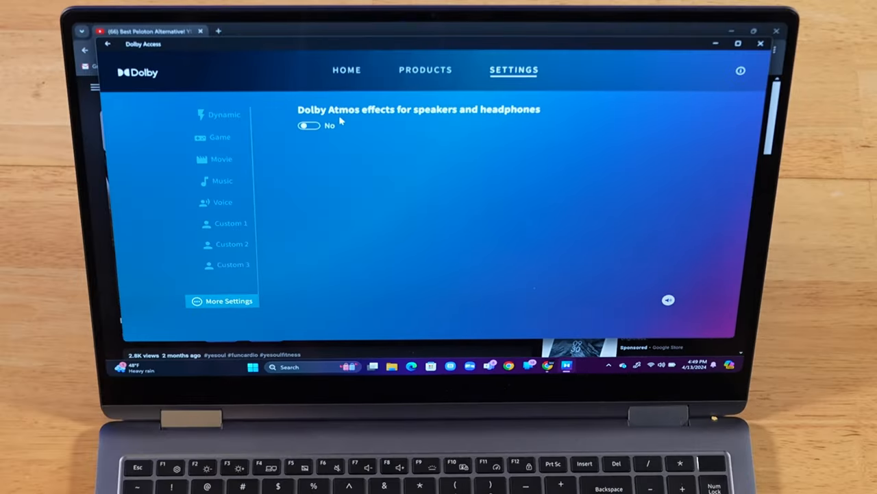
mouse_move(445, 130)
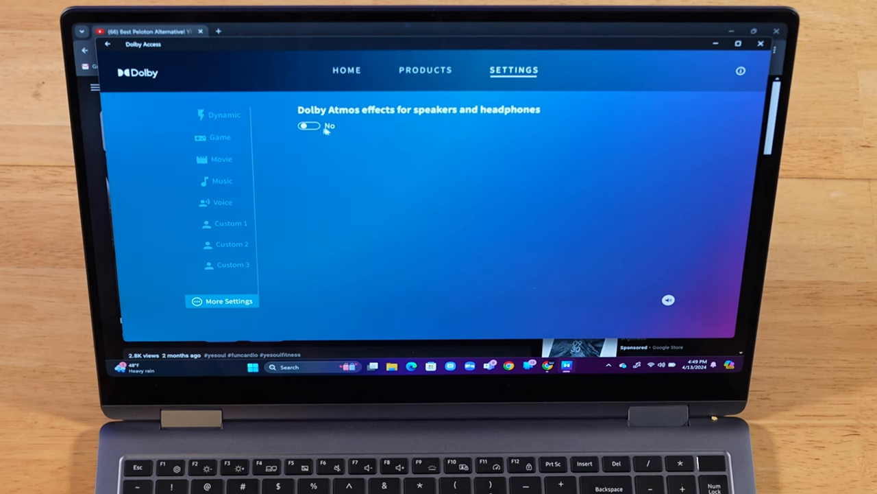
click(308, 126)
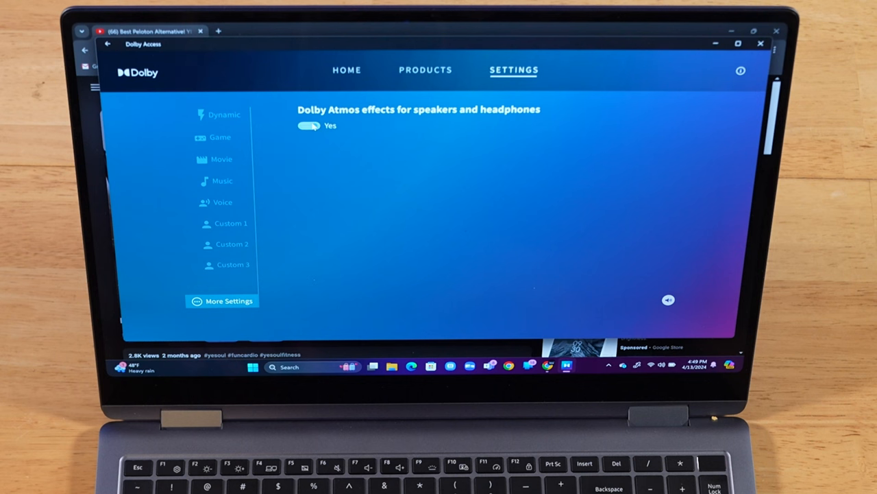
- Go through the Game, Movie, Voice and Custom 1 sound profiles
click(225, 116)
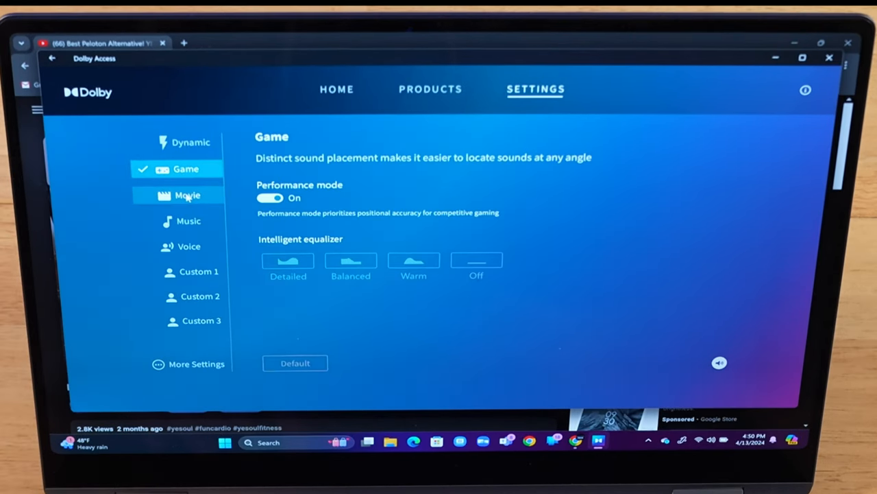
click(187, 195)
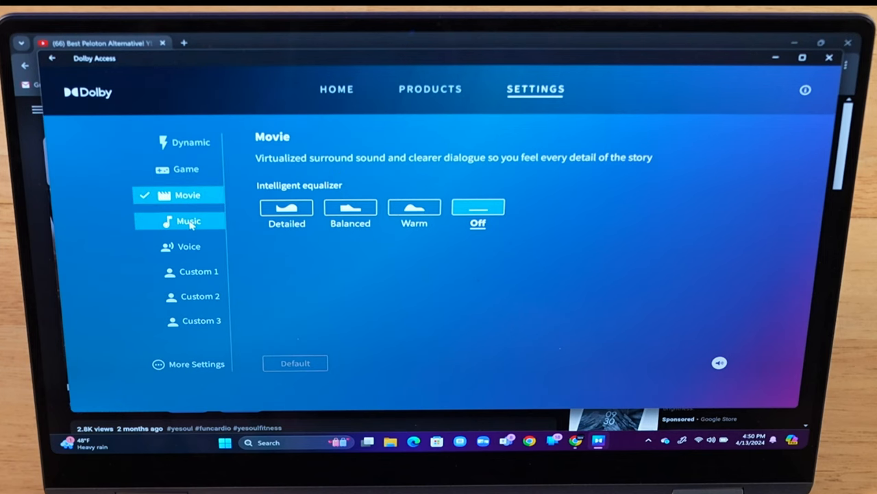
click(190, 246)
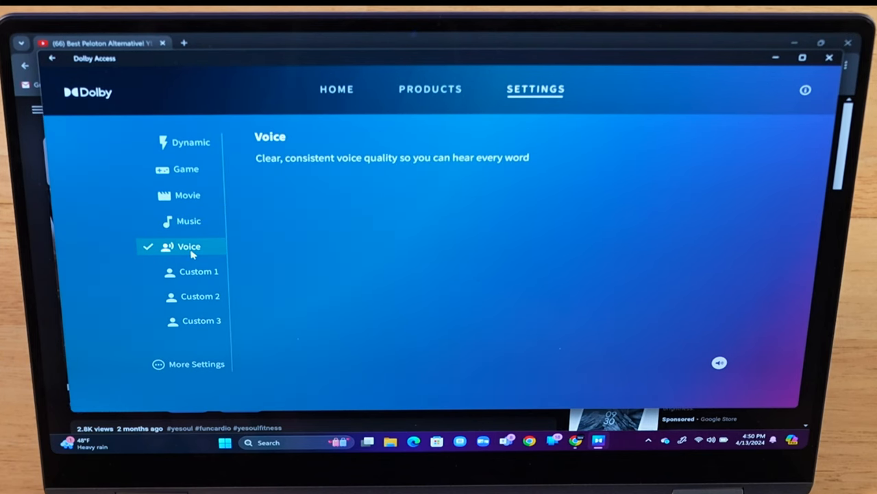
click(199, 271)
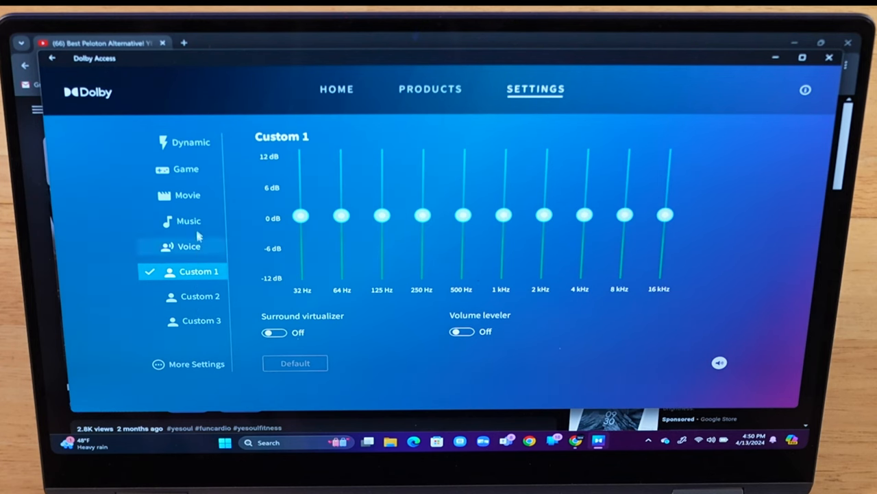
click(191, 141)
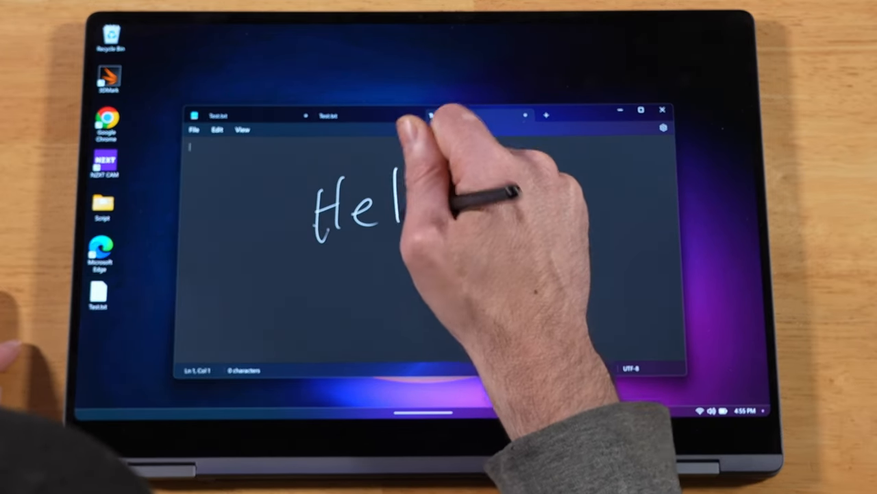
- Handwrite 'Hello' with the S Pen into the empty Notepad note
text(Hello)
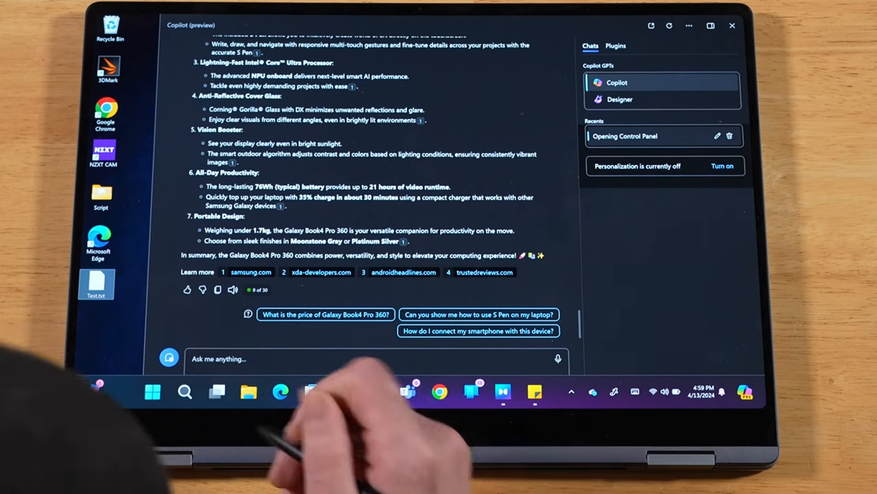
- Handwrite 'Hello' into Copilot's 'Ask me anything' box and close Copilot
text(He)
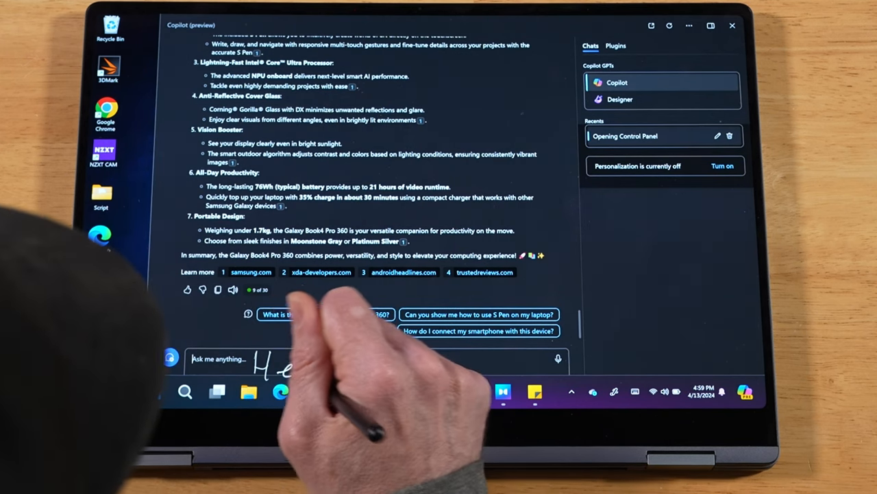
text(Hello)
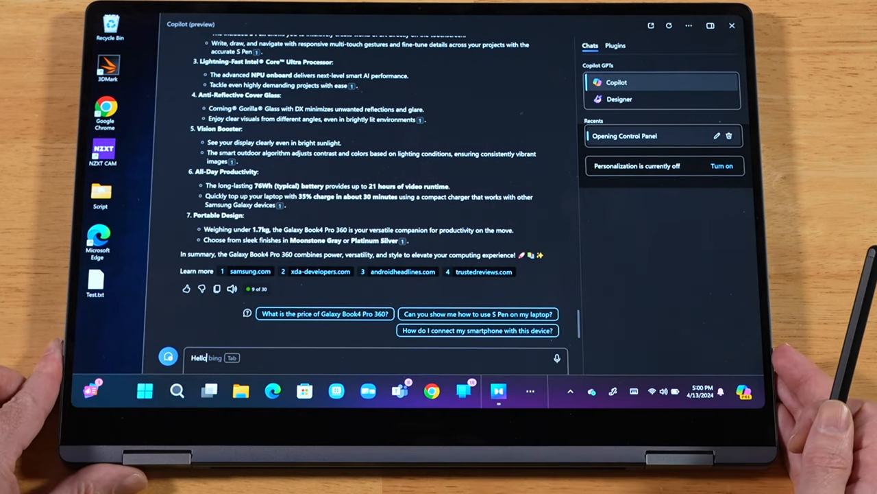
click(732, 25)
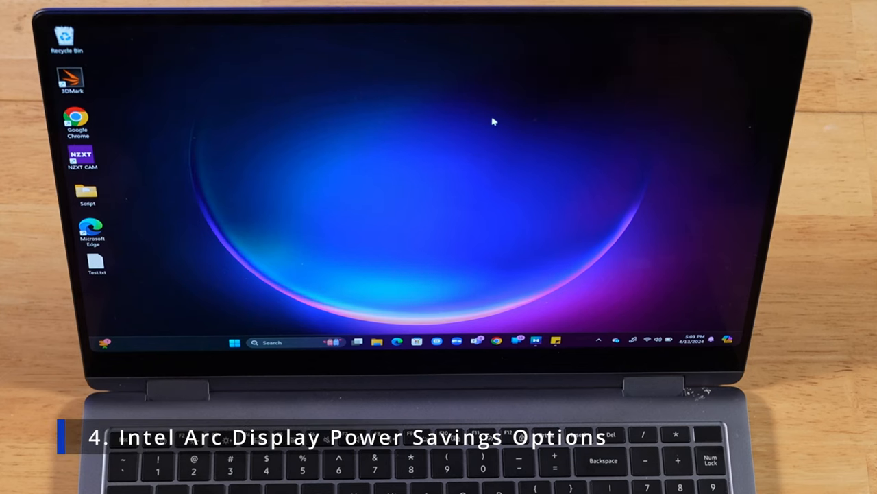
- Launch Intel Graphics Command Center from Start and show the System Power settings
click(234, 342)
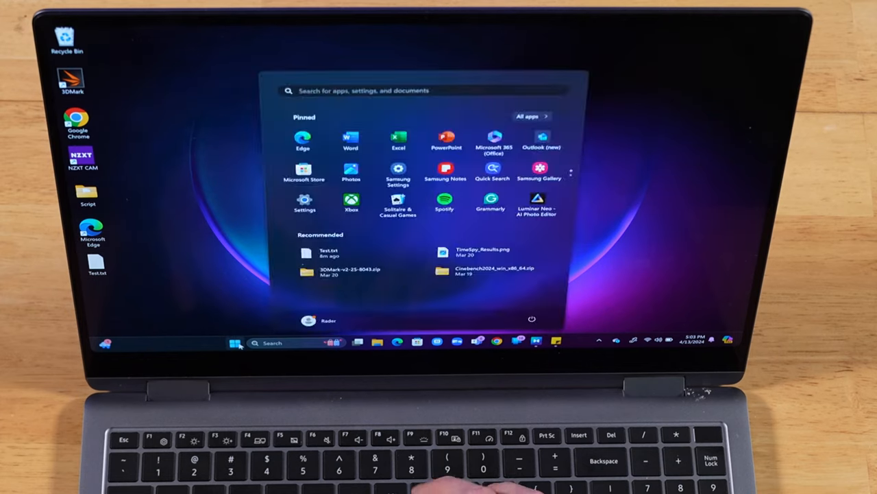
text(intel)
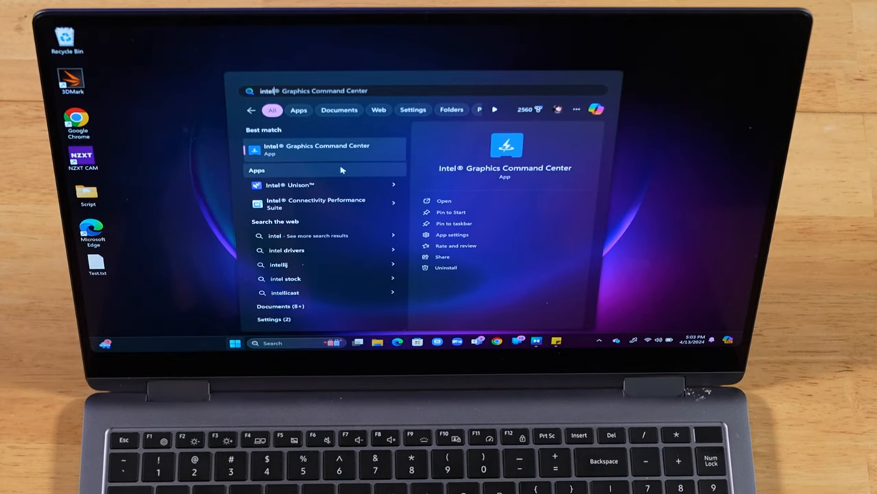
click(315, 148)
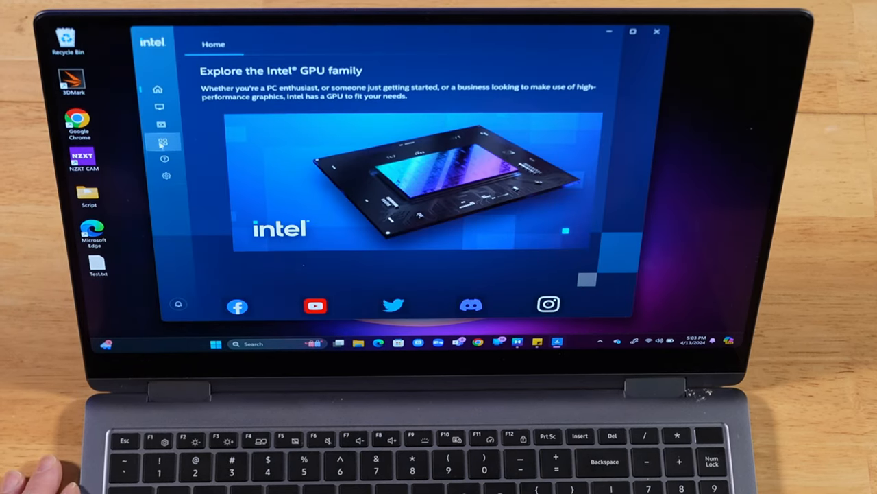
mouse_move(163, 144)
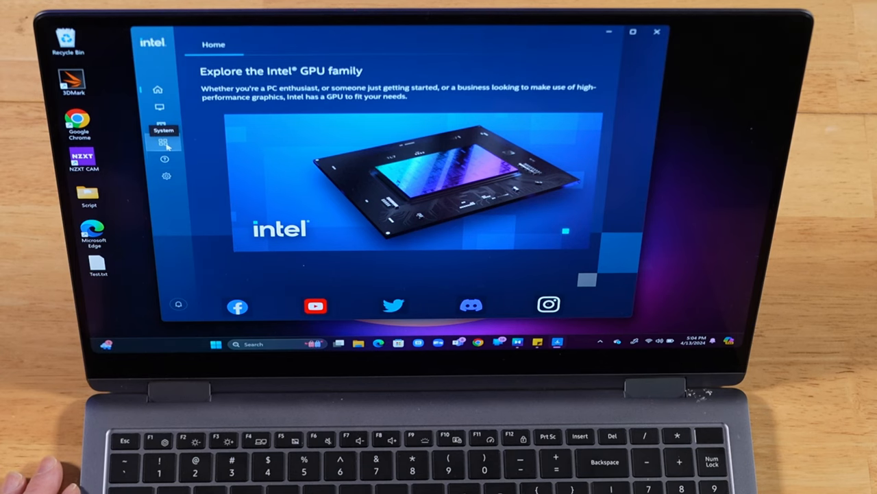
click(164, 143)
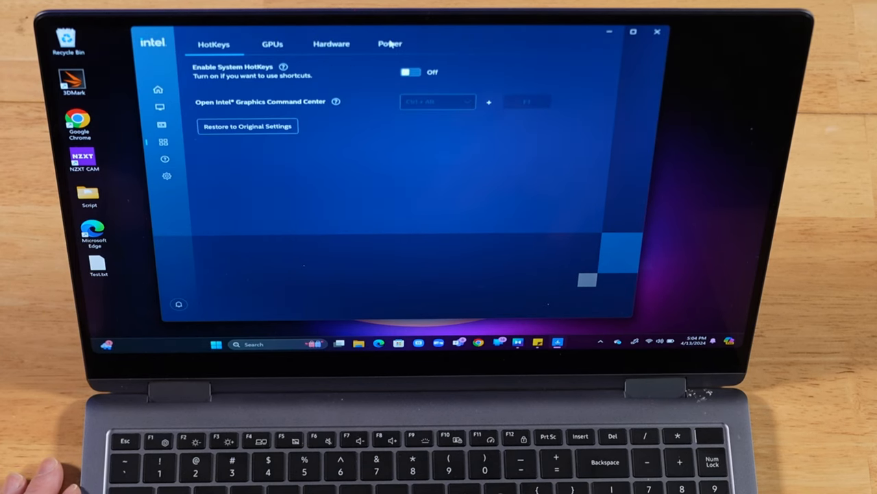
click(389, 43)
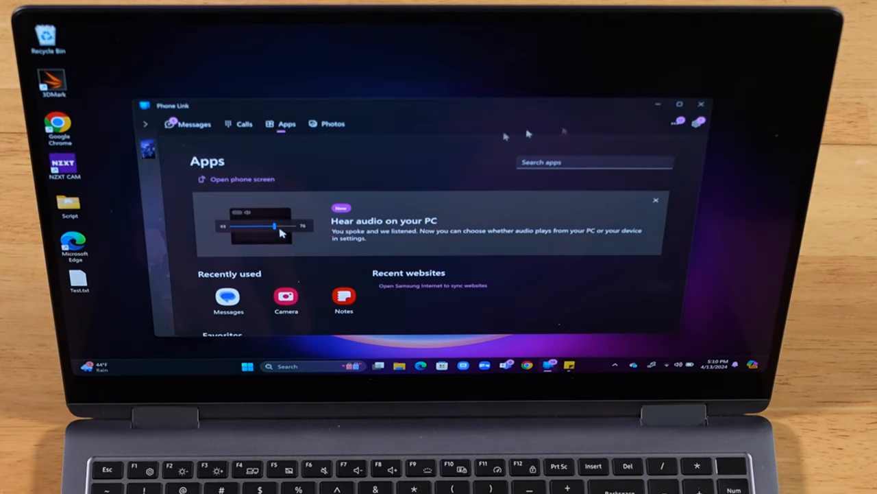
mouse_move(677, 122)
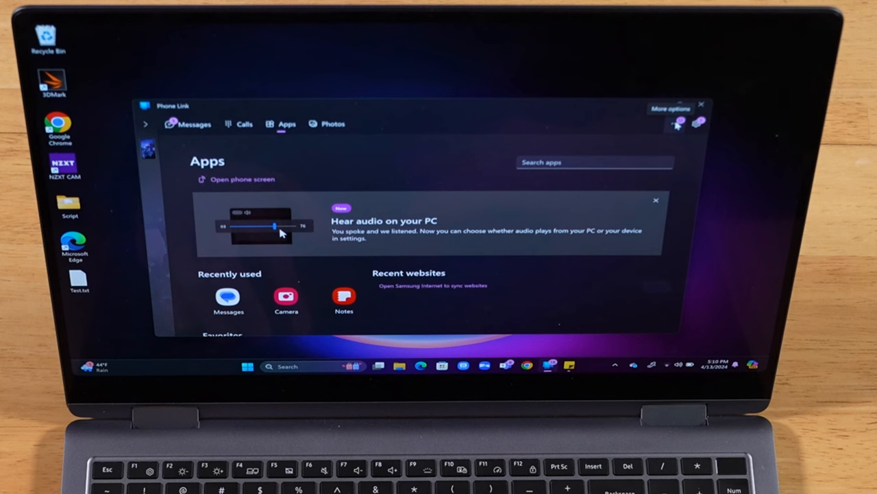
- Start Instant Hotspot from Phone Link's More options menu
click(675, 123)
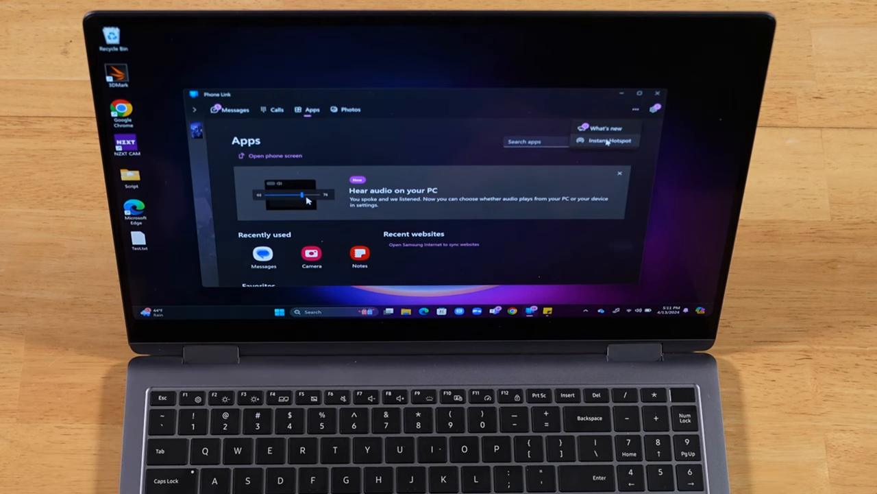
click(616, 311)
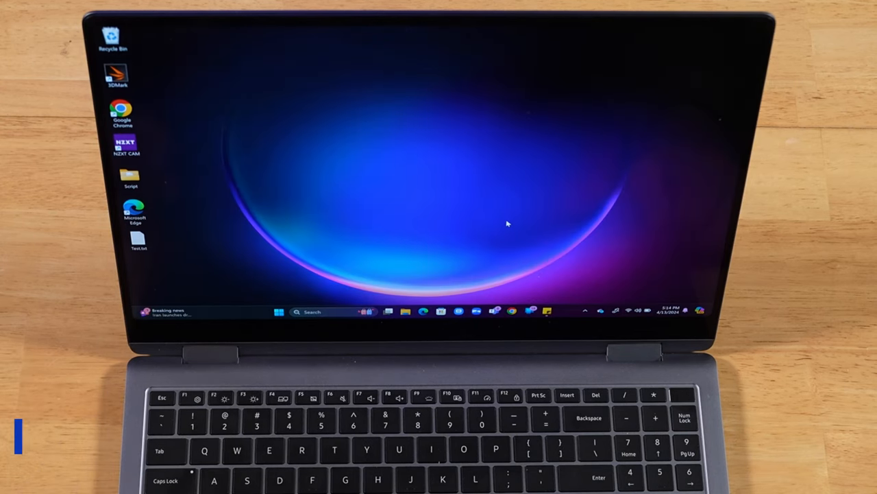
- Review Samsung Settings' Display page with power saving on, then bring up Windows display settings
text(Screen Recorder)
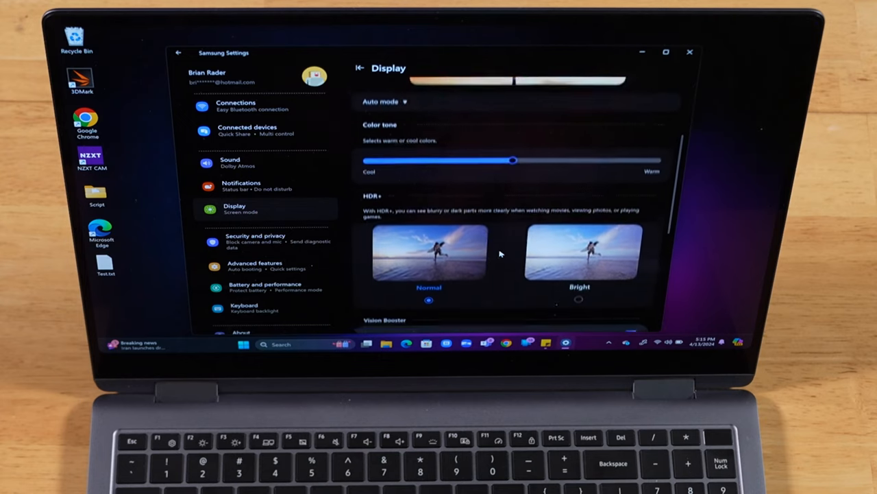
scroll(down, 3)
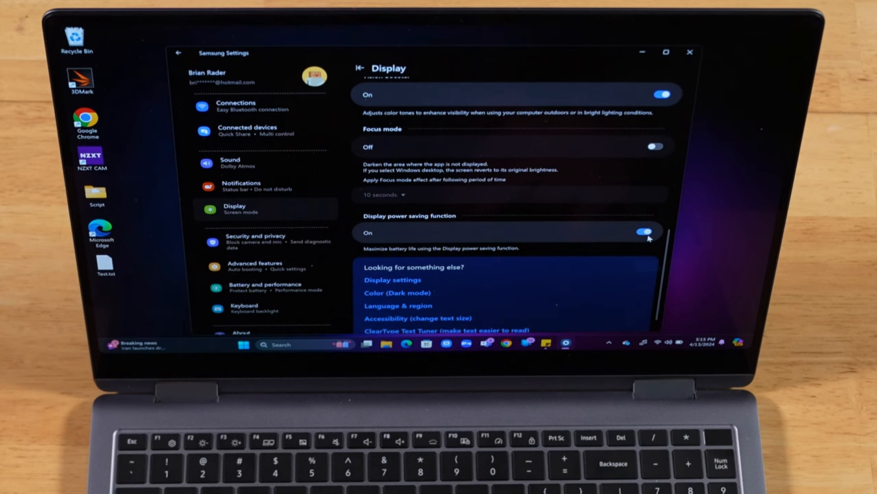
click(689, 52)
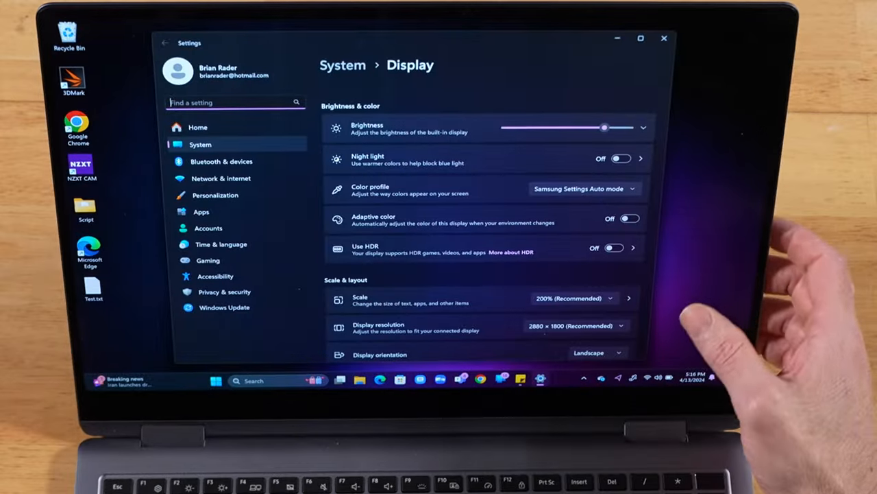
scroll(down, 3)
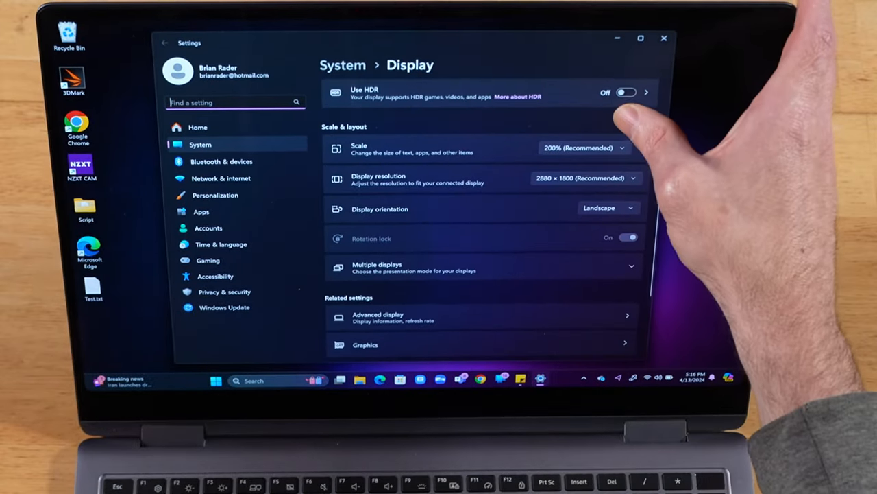
- Show Advanced display and the refresh rate dropdown, currently Dynamic (60 Hz or 120 Hz)
click(379, 315)
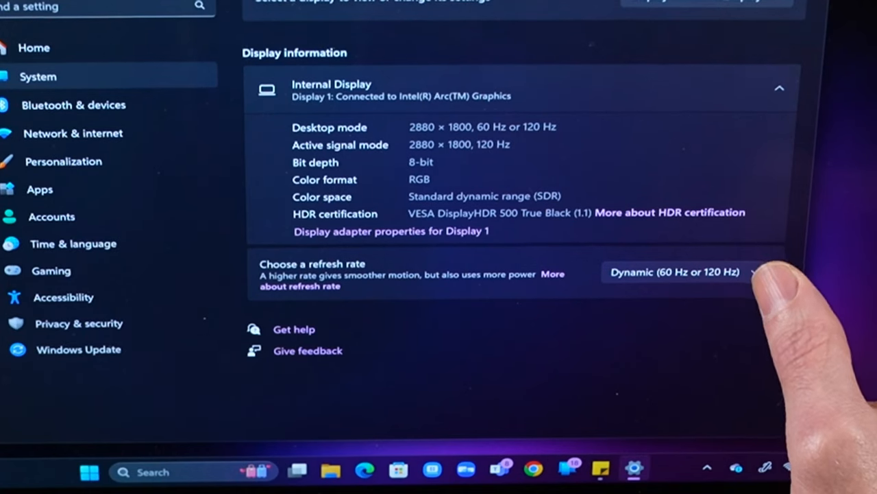
mouse_move(748, 288)
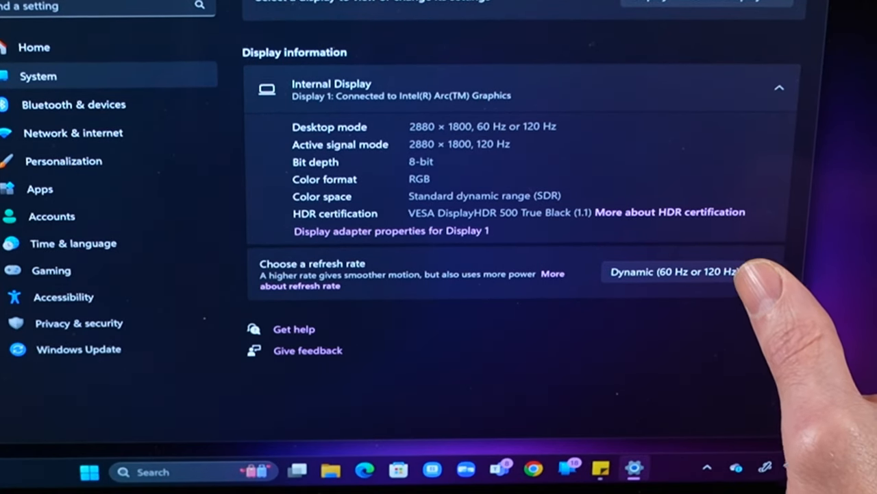
click(678, 272)
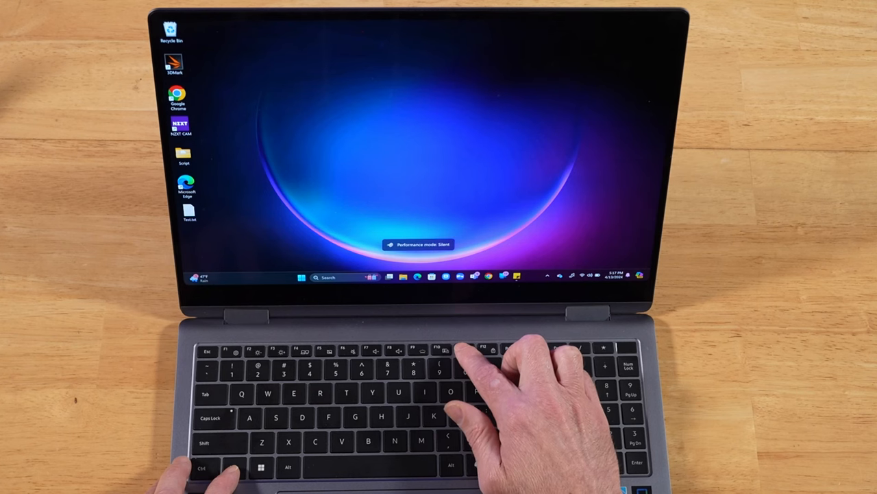
- Cycle the performance-mode hotkey twice to land on Quiet mode
key(F10)
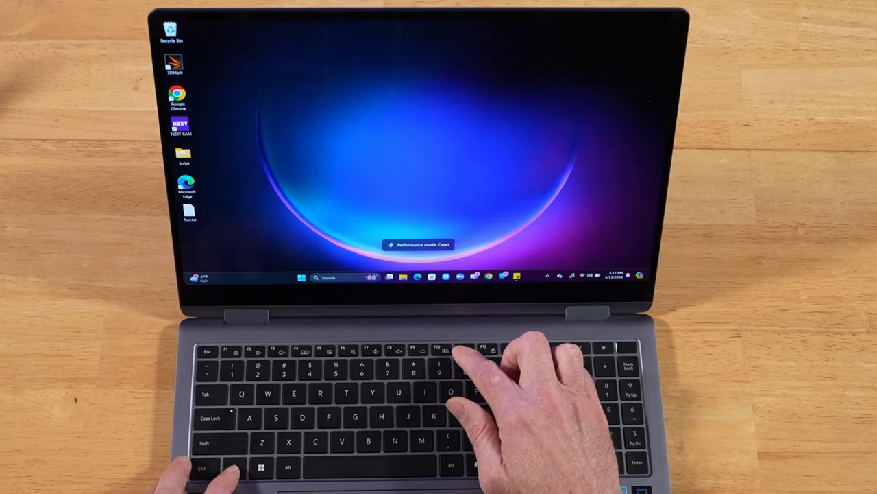
key(F10)
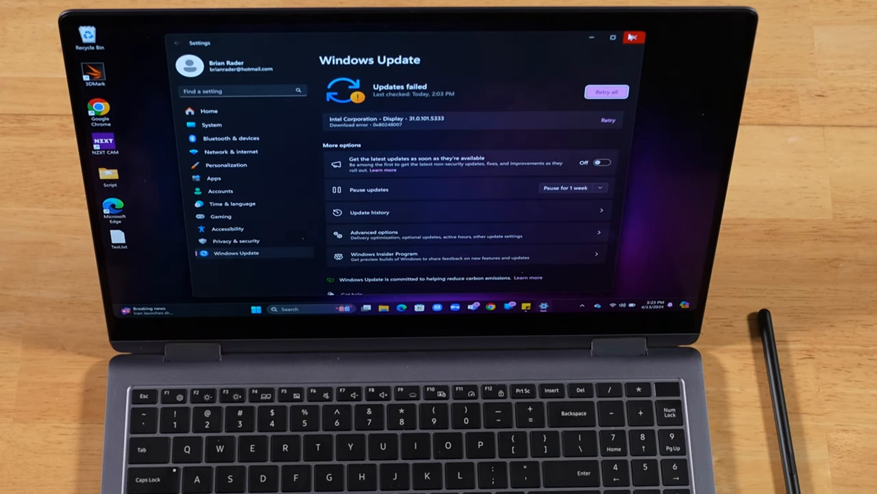
- Launch Samsung Update from Start search and review the up-to-date drivers list
click(258, 309)
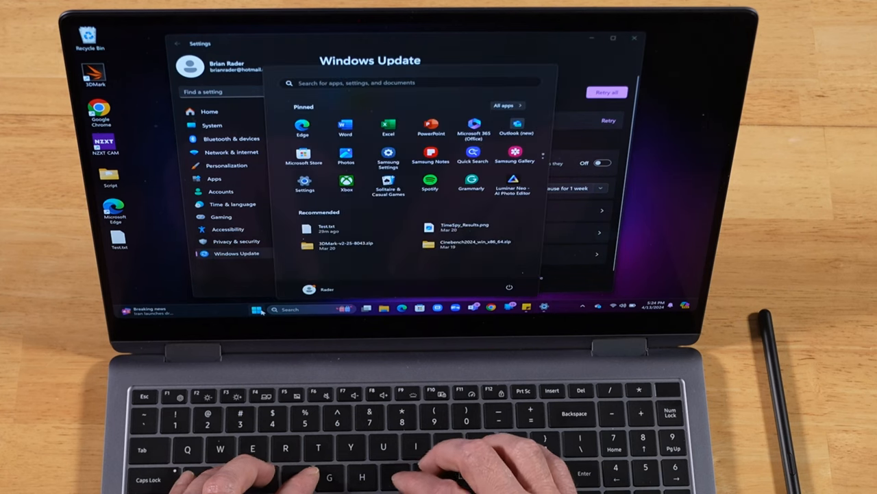
text(samsung update)
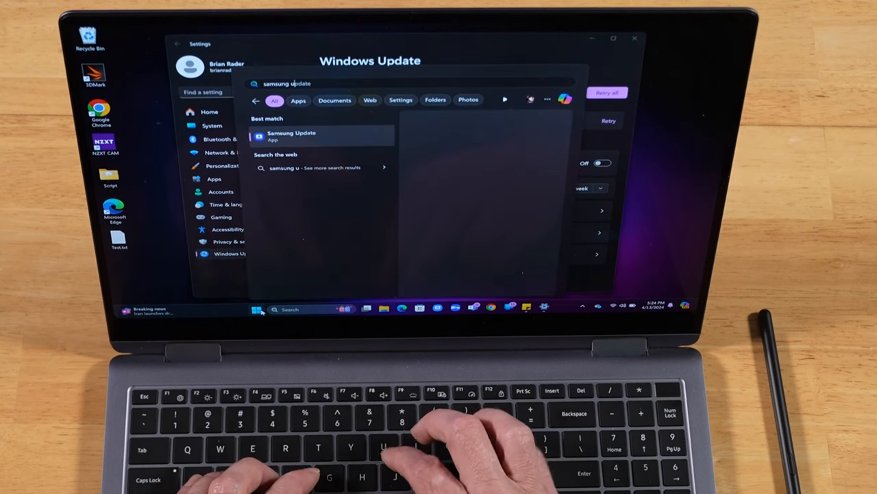
click(290, 135)
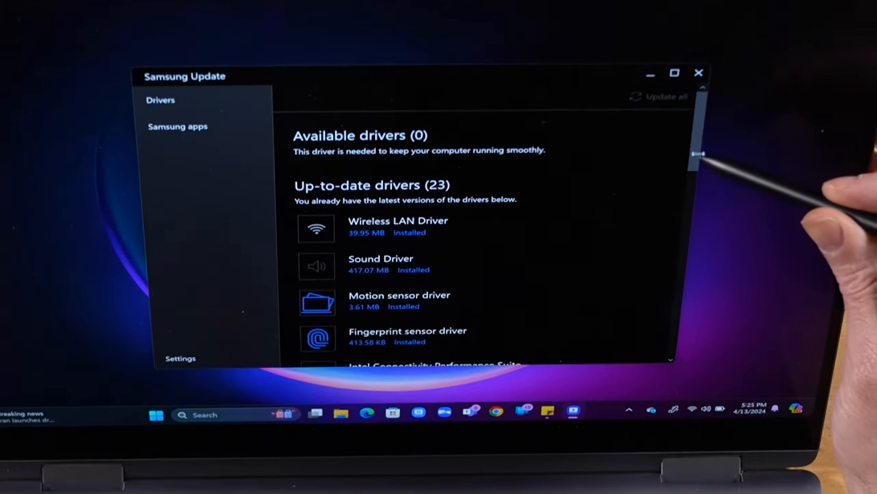
scroll(down, 3)
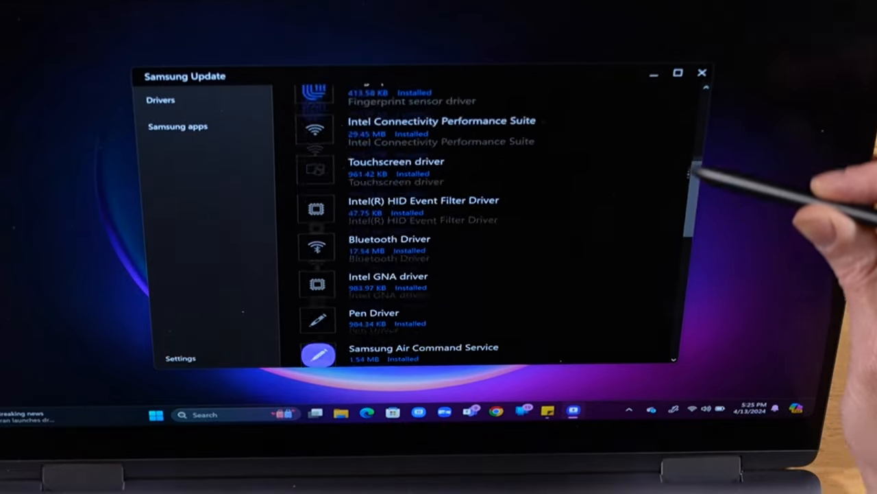
- Show the Samsung apps list with its one update for Color Engine
click(178, 127)
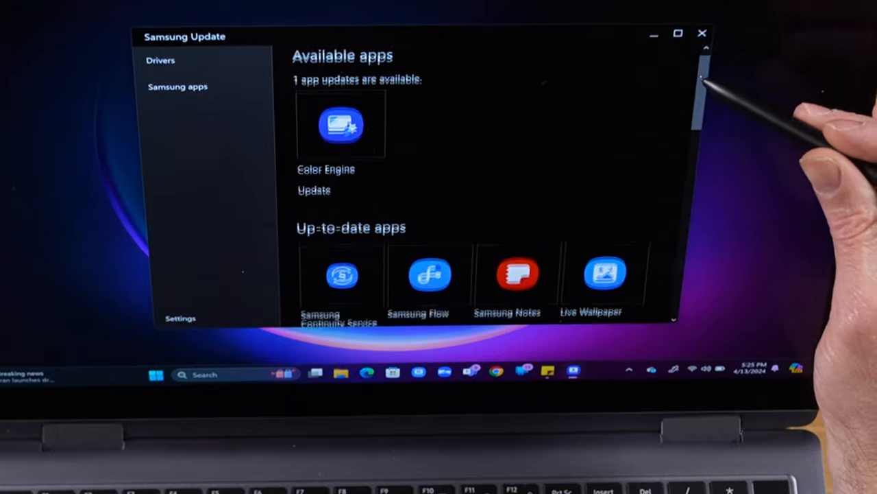
scroll(down, 3)
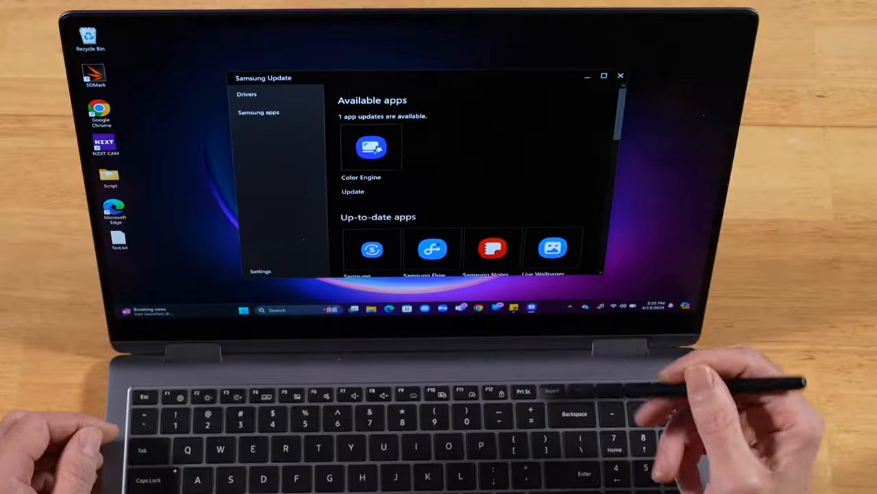
mouse_move(582, 308)
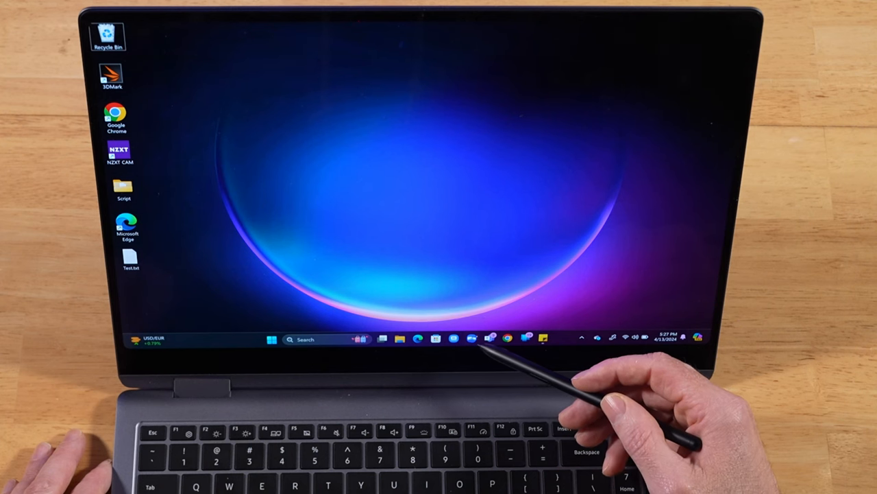
mouse_move(472, 340)
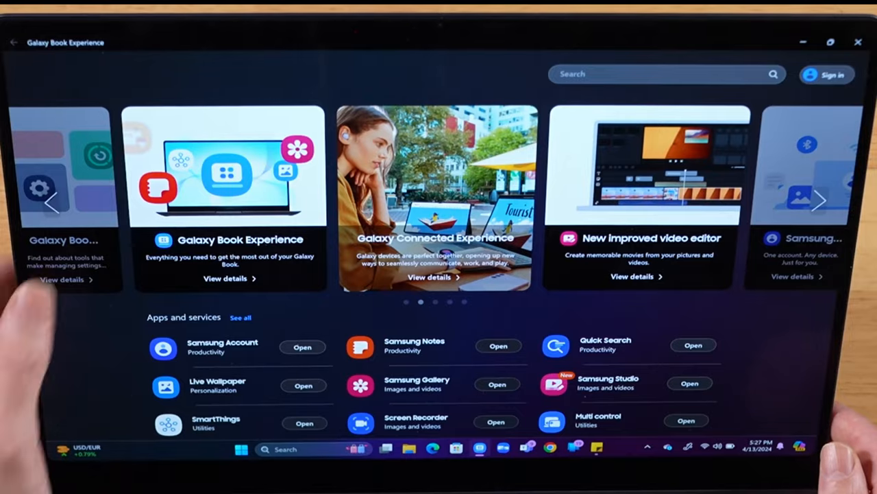
- Browse the Galaxy Book Experience featured carousel and Apps and services list
click(820, 200)
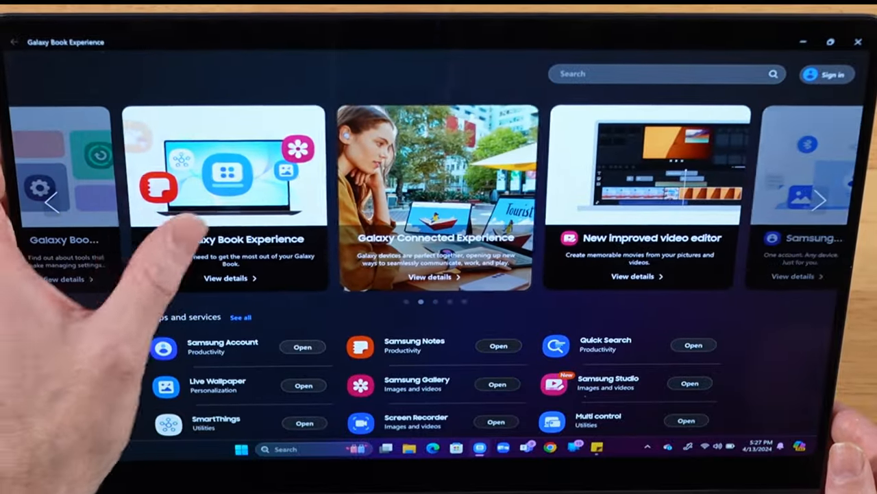
click(820, 201)
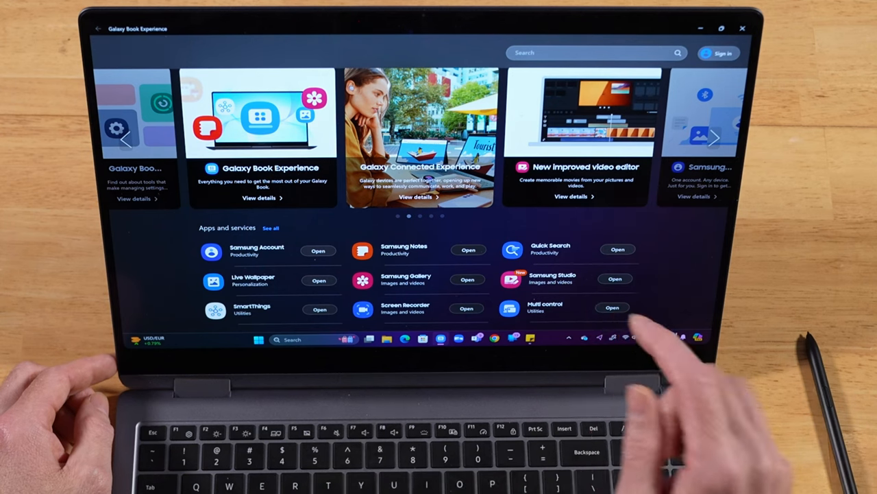
click(715, 137)
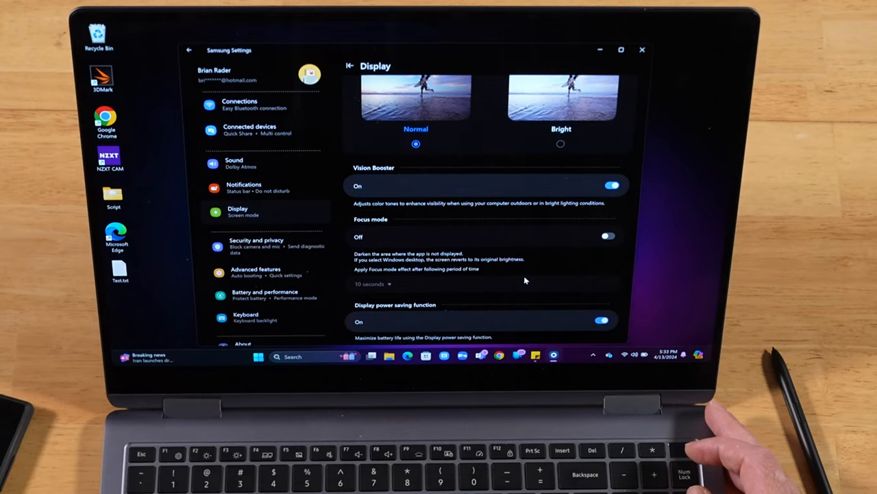
mouse_move(631, 323)
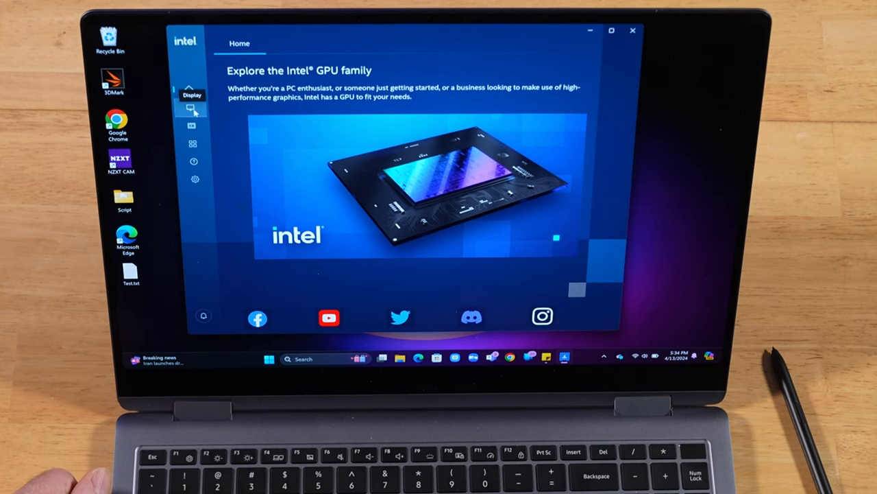
- Vary the All Colors brightness enhancement (45, then 4) on the Display Color page, returning to 38
click(192, 107)
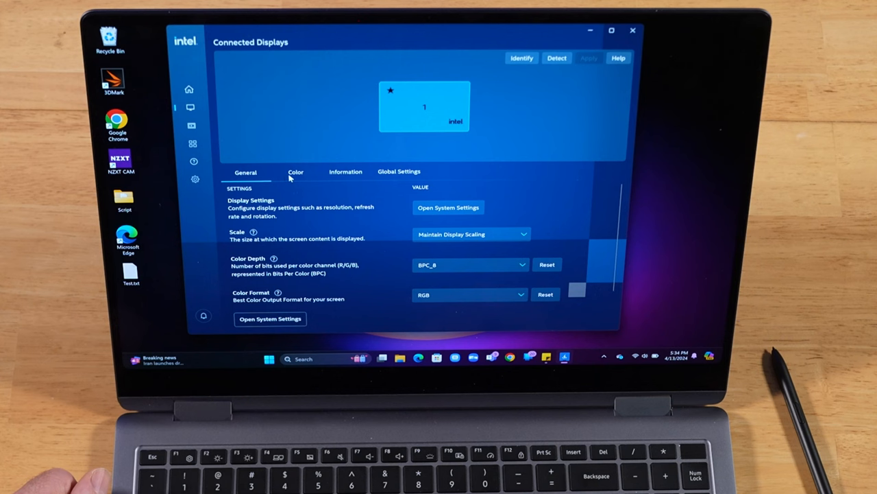
click(296, 172)
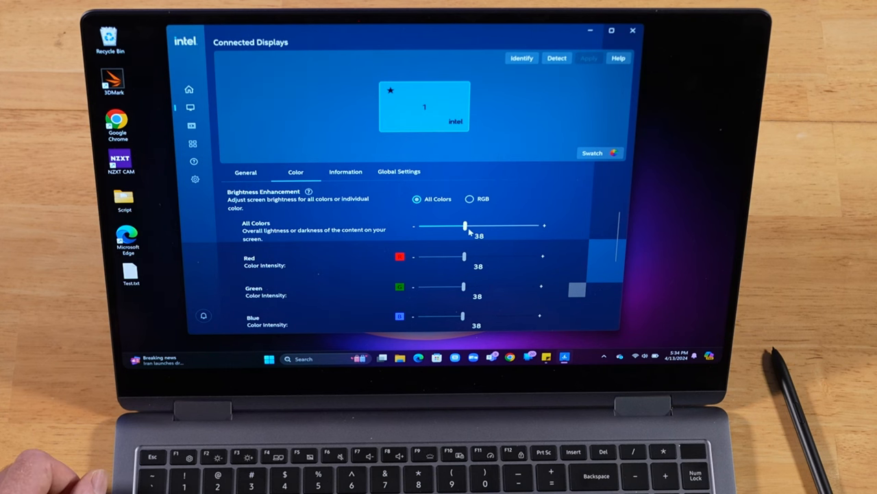
drag(465, 225, 468, 225)
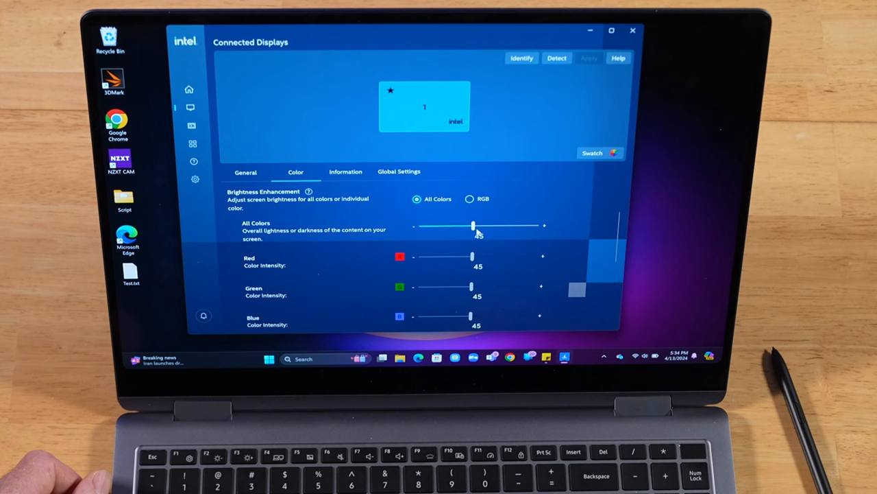
drag(473, 225, 424, 225)
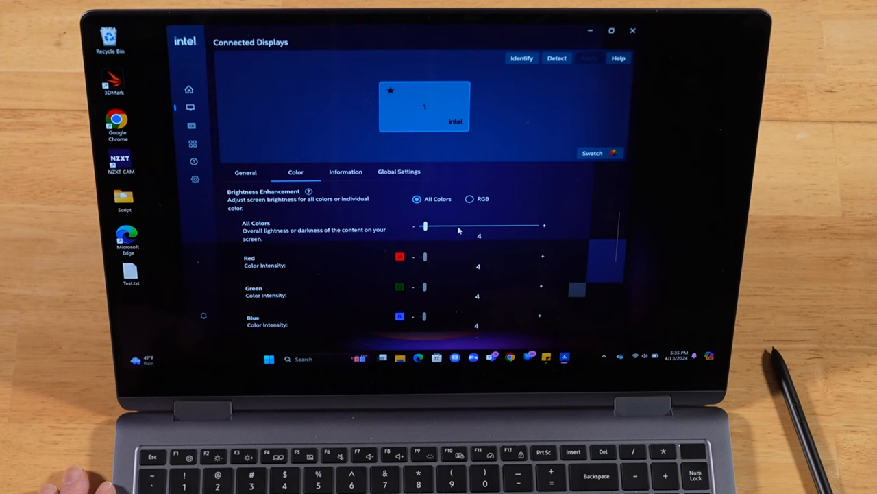
drag(425, 224, 465, 225)
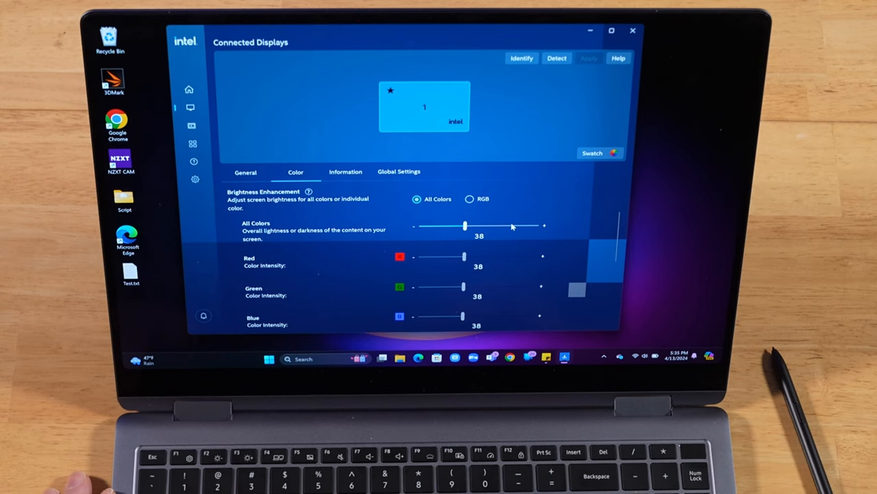
drag(465, 225, 510, 225)
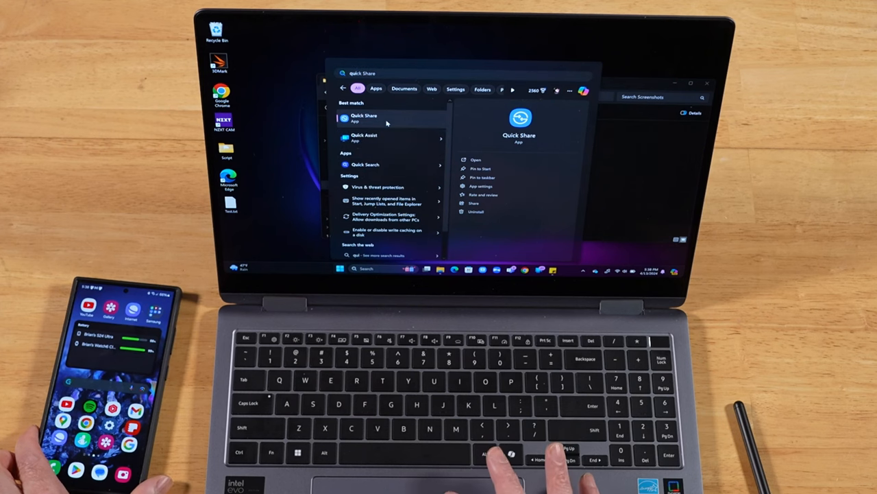
- Launch Quick Share and send the screenshot to the nearby Galaxy phone
click(365, 117)
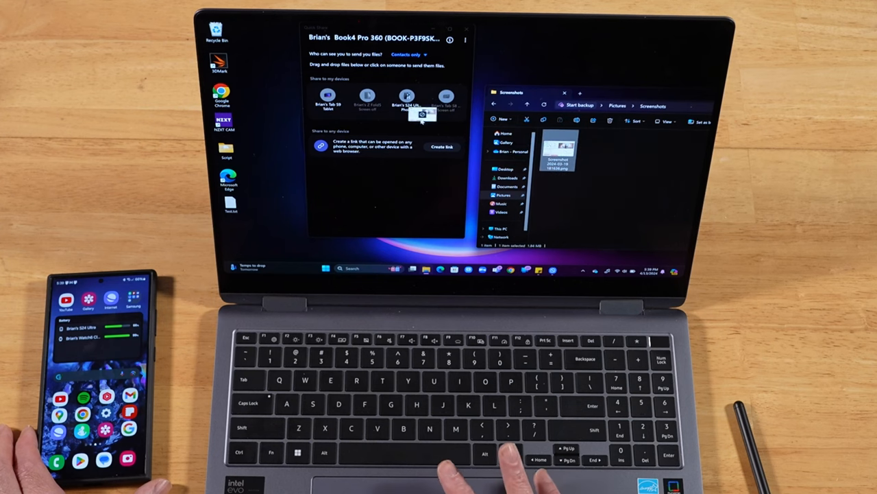
click(406, 99)
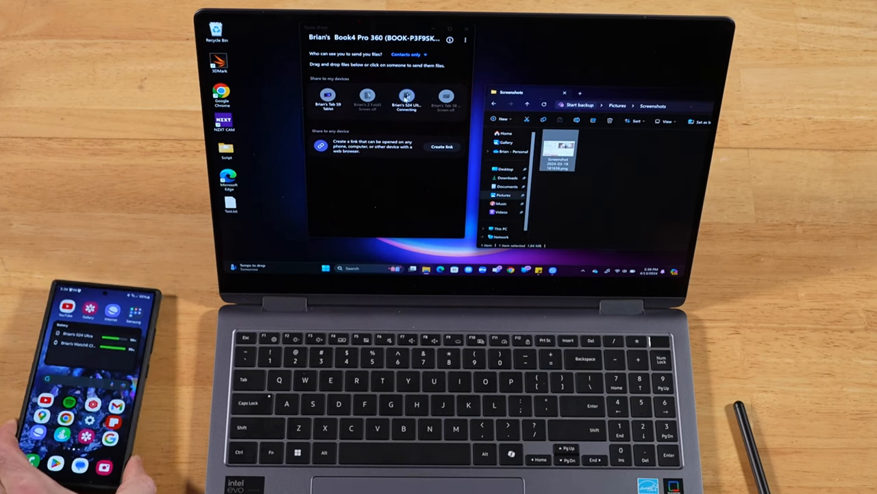